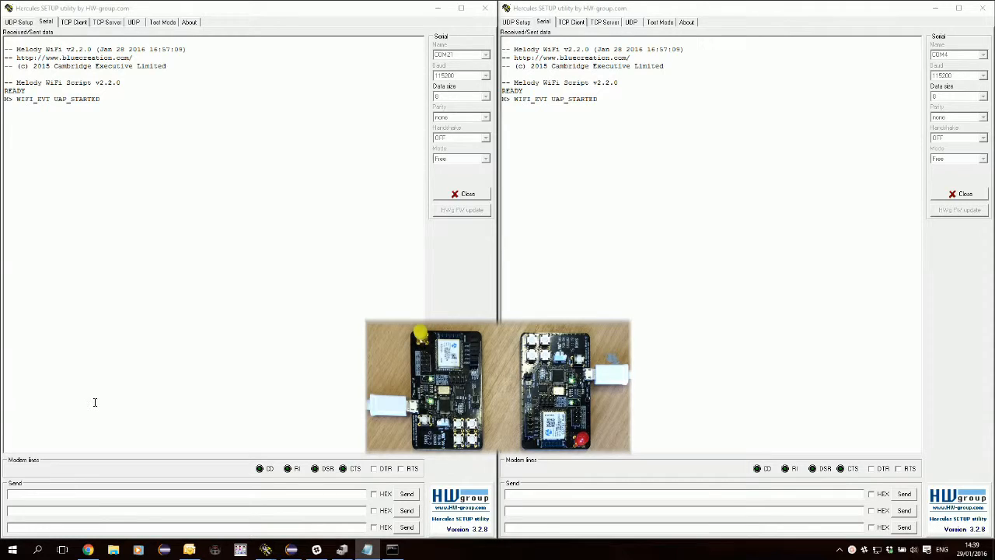
mouse_move(152, 177)
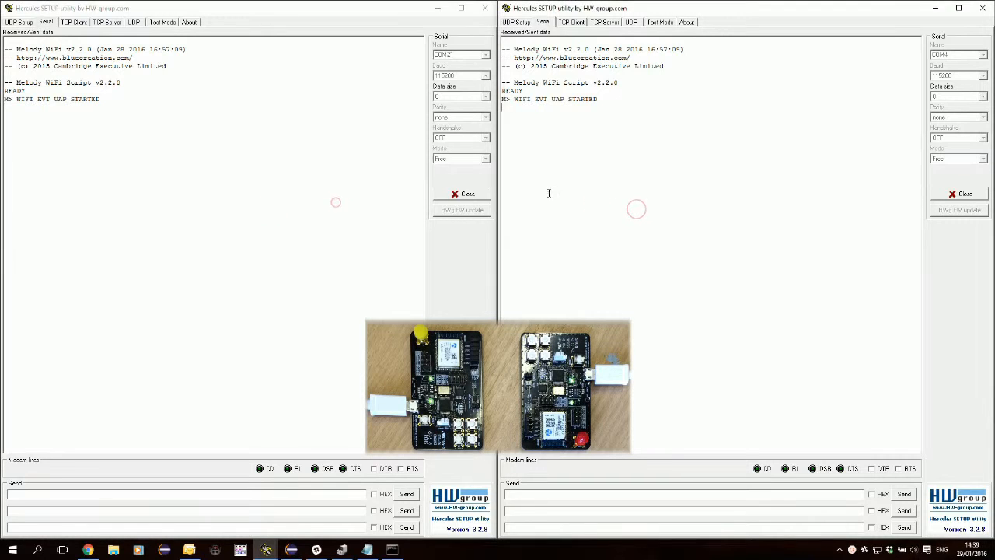
mouse_move(461, 194)
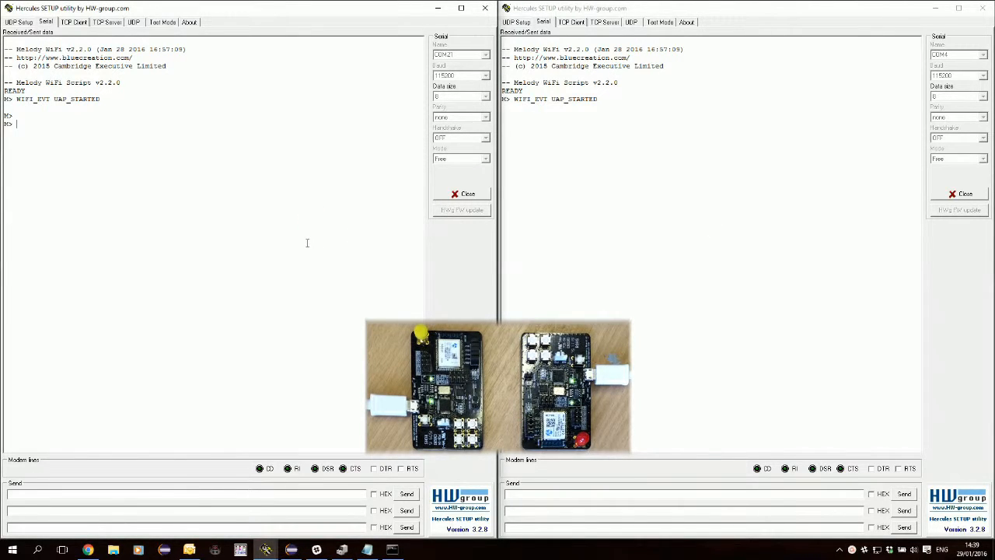
- Set the left module's network name to Belkin_Enhanced_Wireless_E53473 and begin entering its WiFi commands
text(config_set wifi.sta.ssid Belkin_Enhanced_Wireless_E53473)
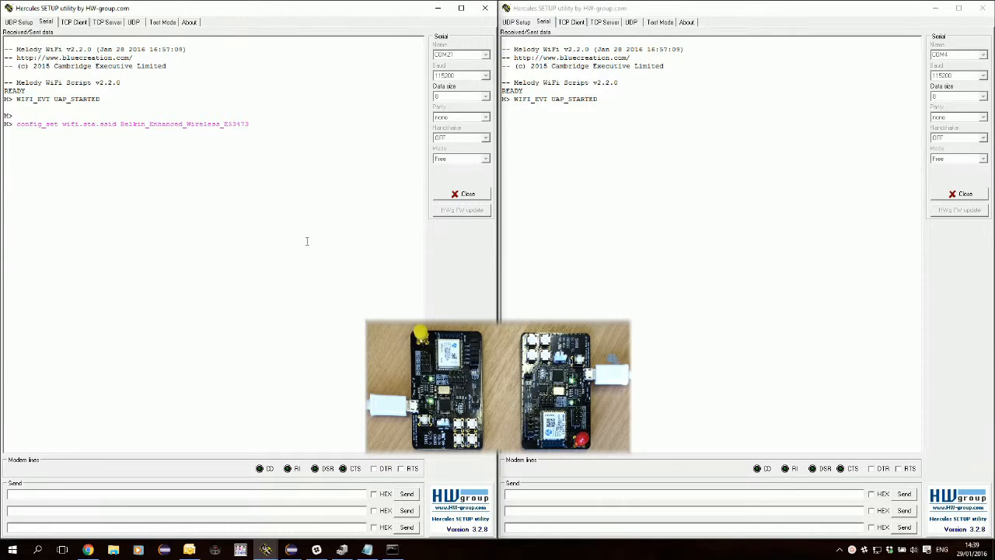
mouse_move(238, 297)
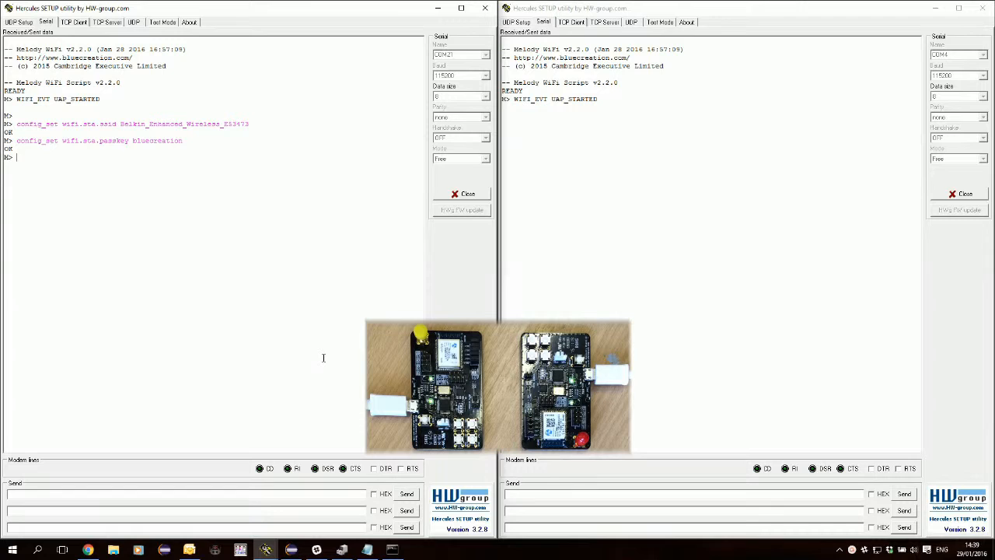
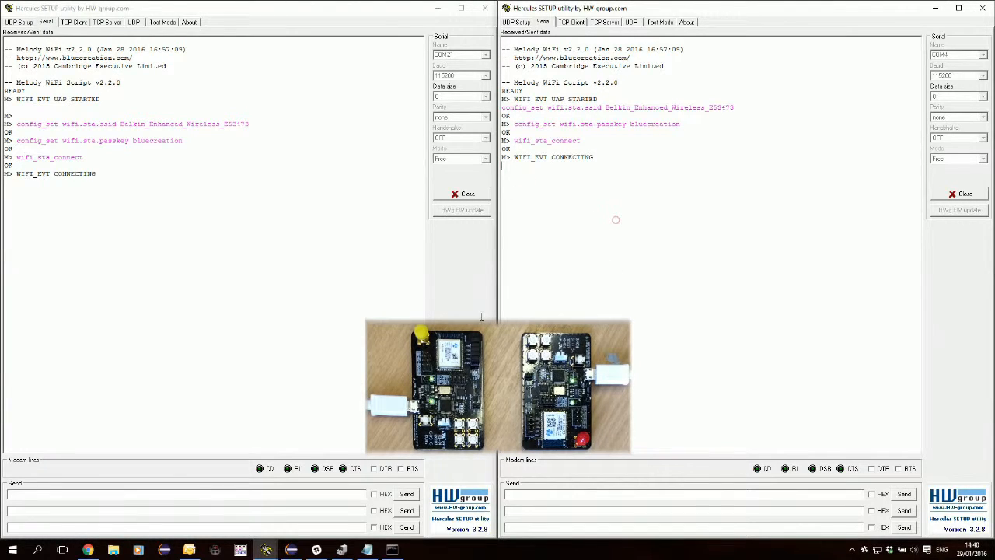
double_click(49, 157)
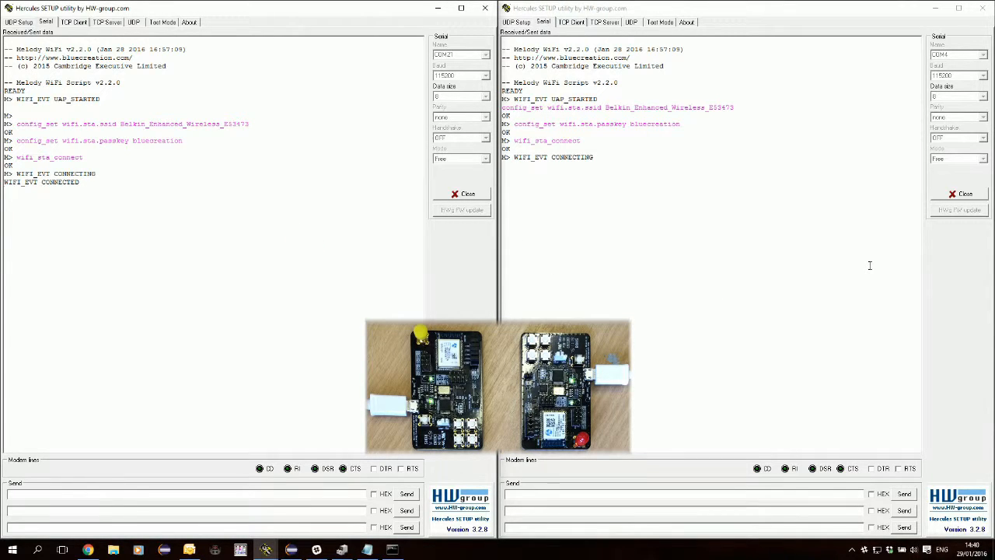
mouse_move(171, 259)
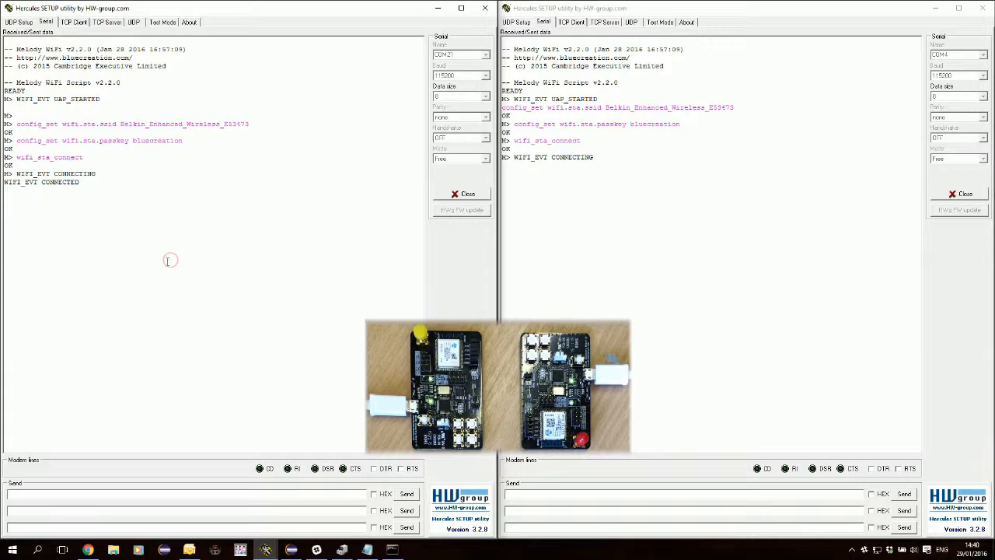
- Query the left module's IP address with wifi_sta_getip, returning 192.168.100.16
text(wifi_sta_getip)
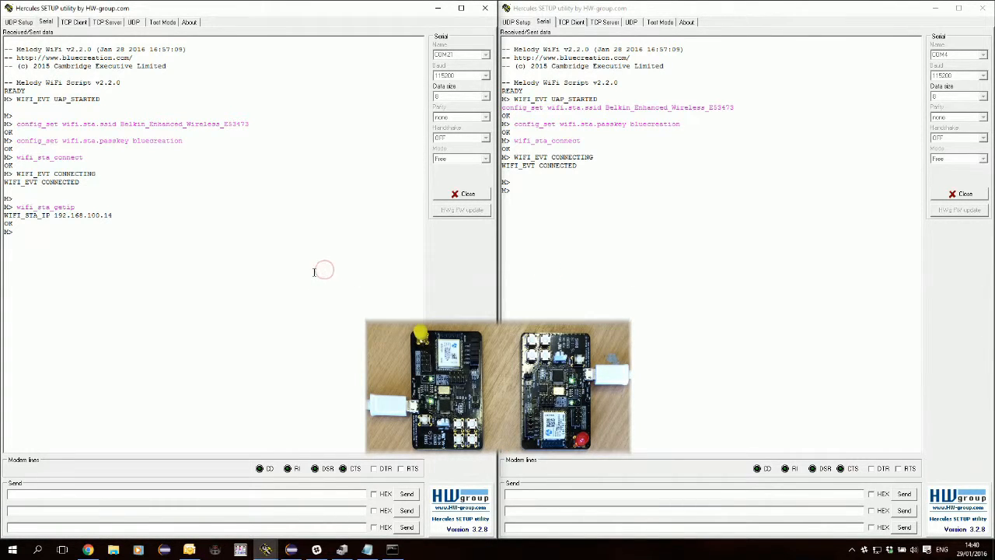
text(wifi_tcp_)
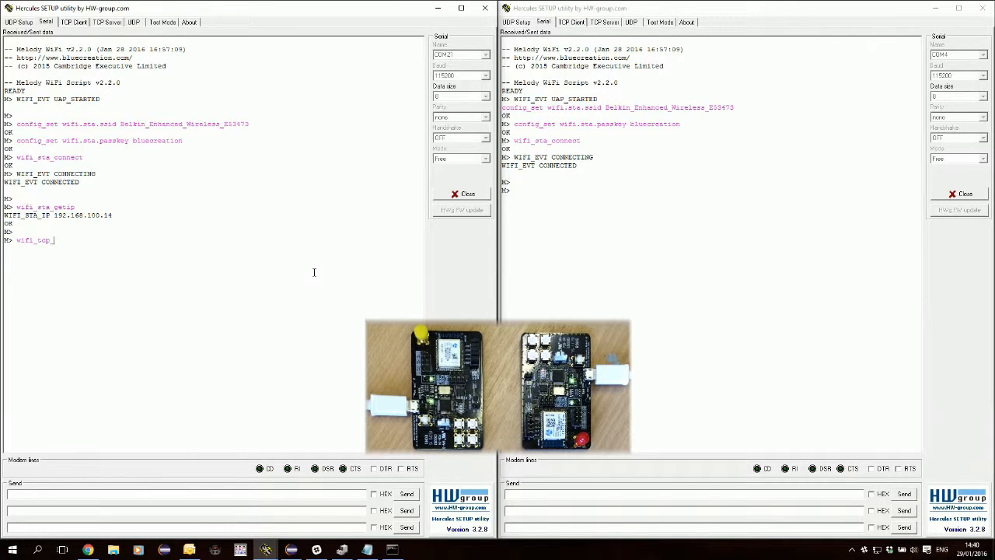
- Start a TCP server on the left module with wifi_tcp_server_start 192.168.100.16:23
text(server_s)
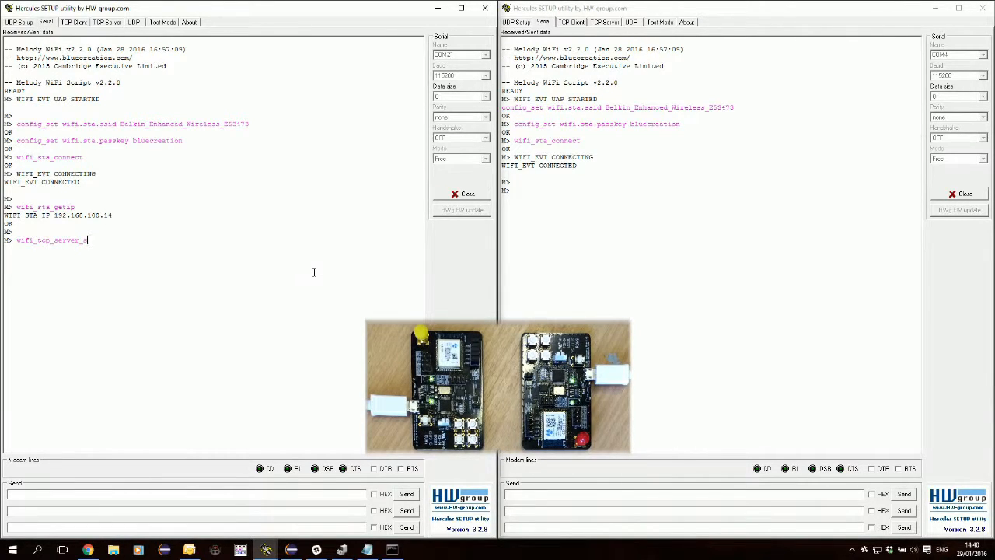
text(tart 192)
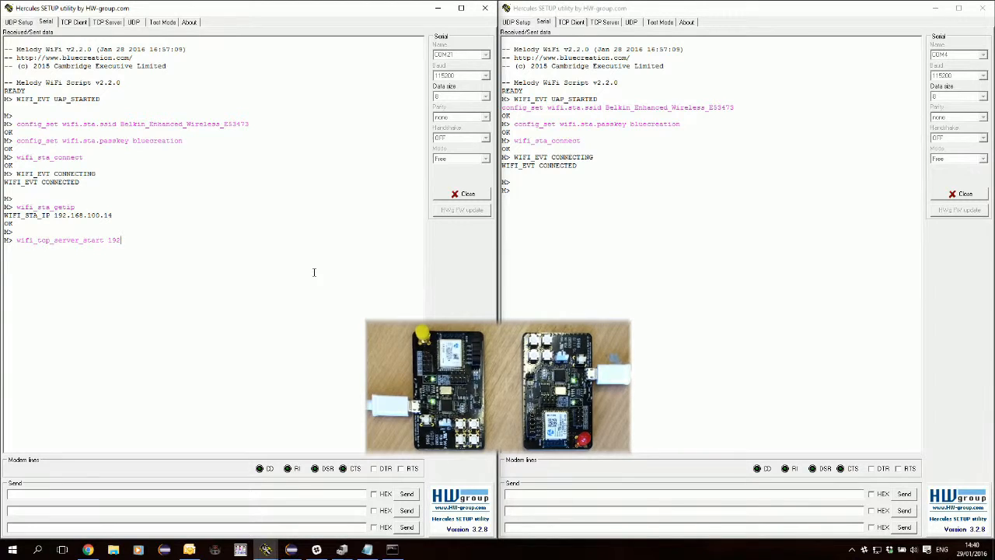
text(.168.1000.14)
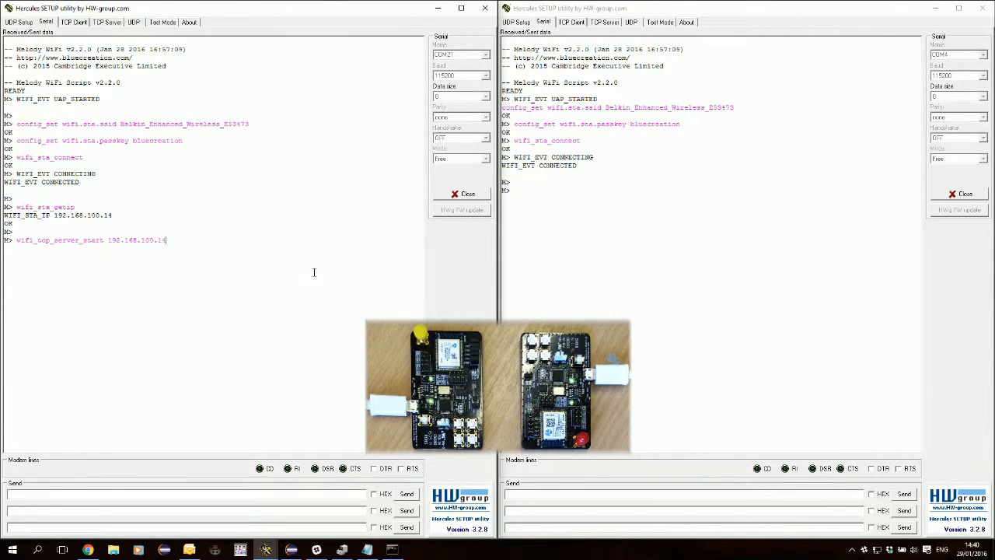
text(:)
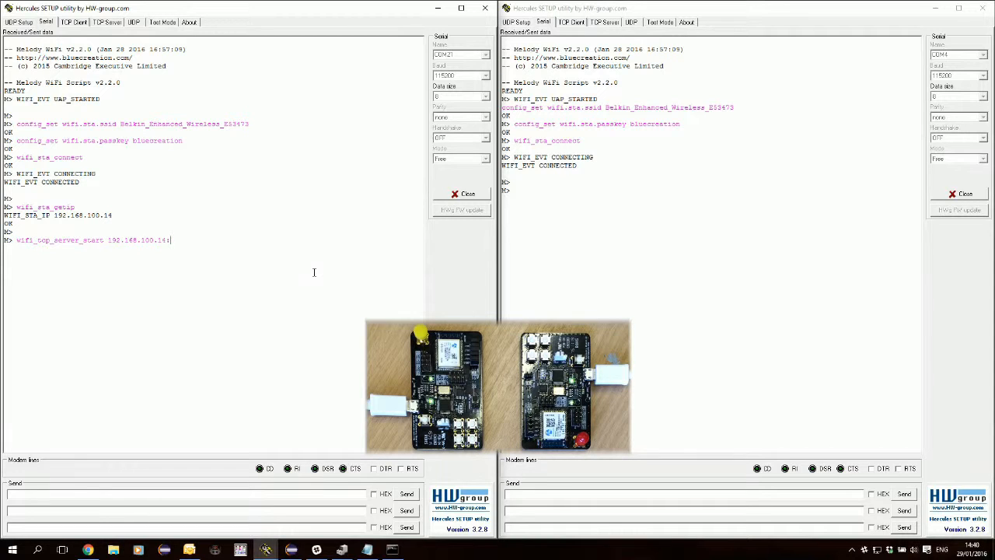
text(28)
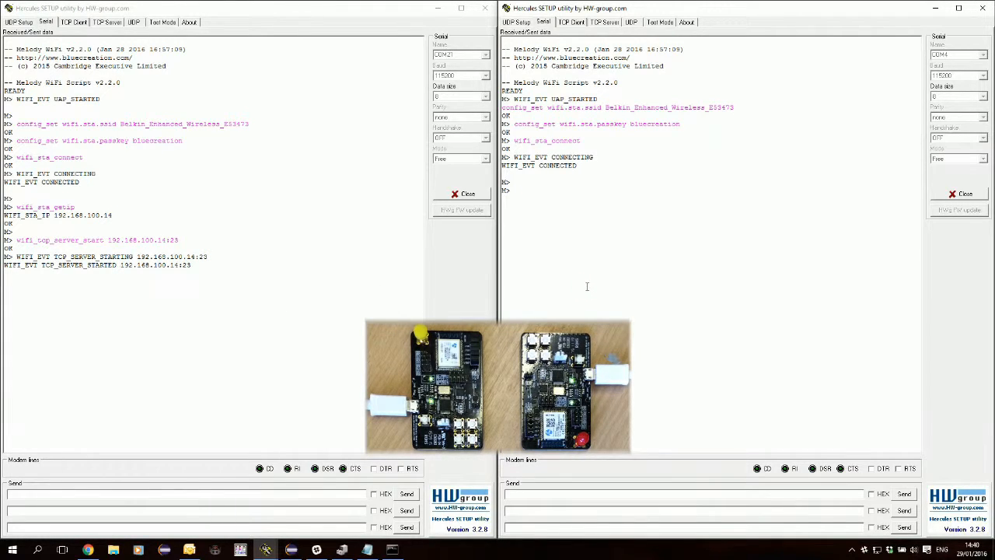
- Connect the right module as a client with wifi_tcp_client_connect 192.168.100.16:23
text(wifi_tcp_)
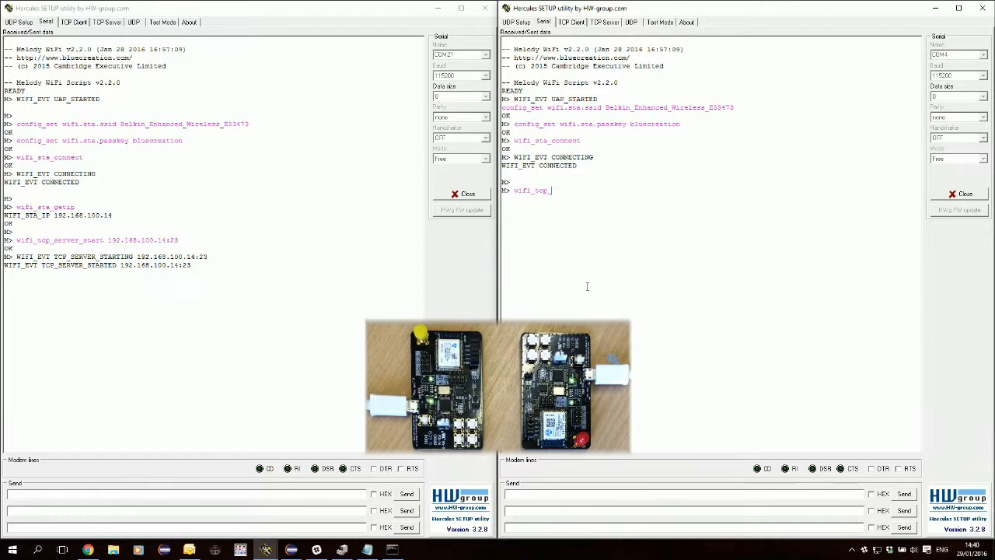
text(client_c)
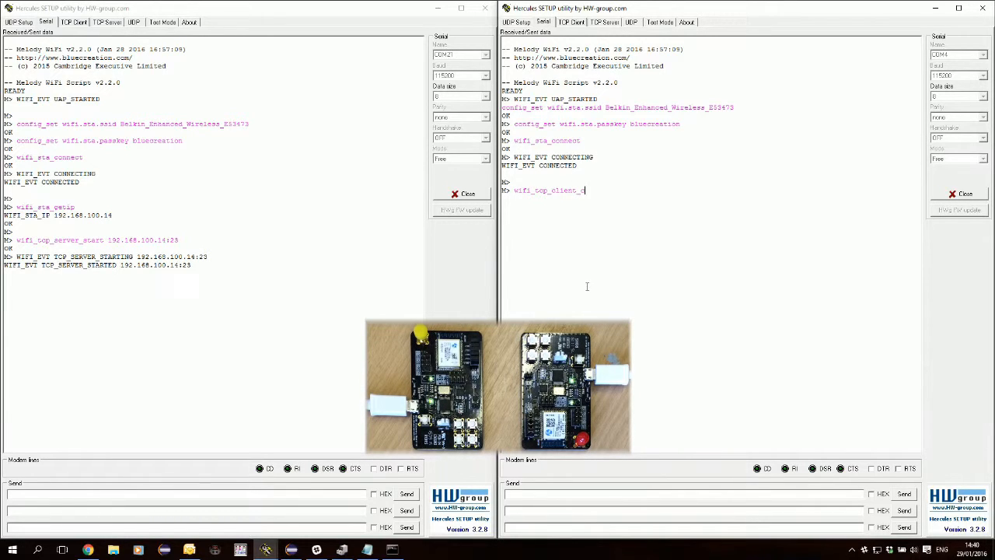
text(onnect 192)
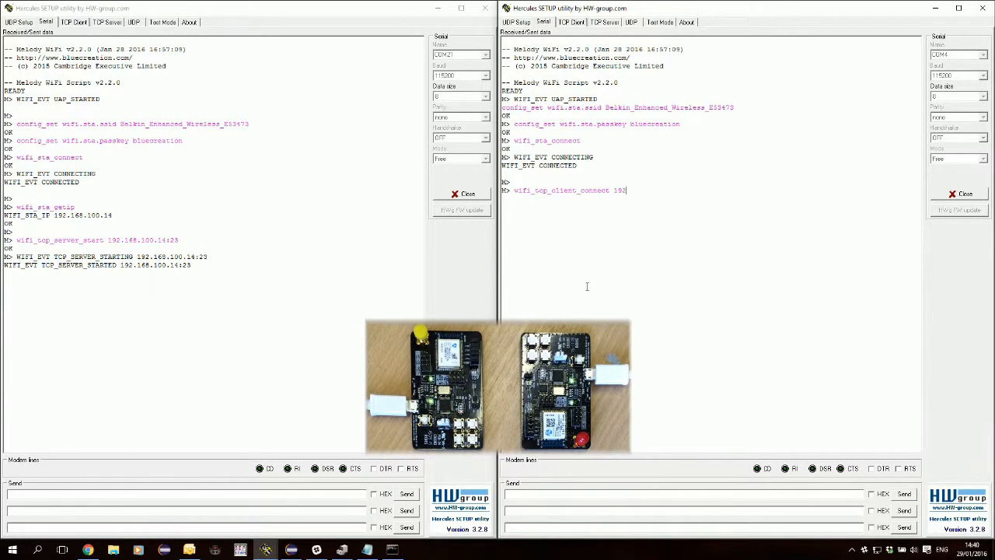
text(.168.100.14:23)
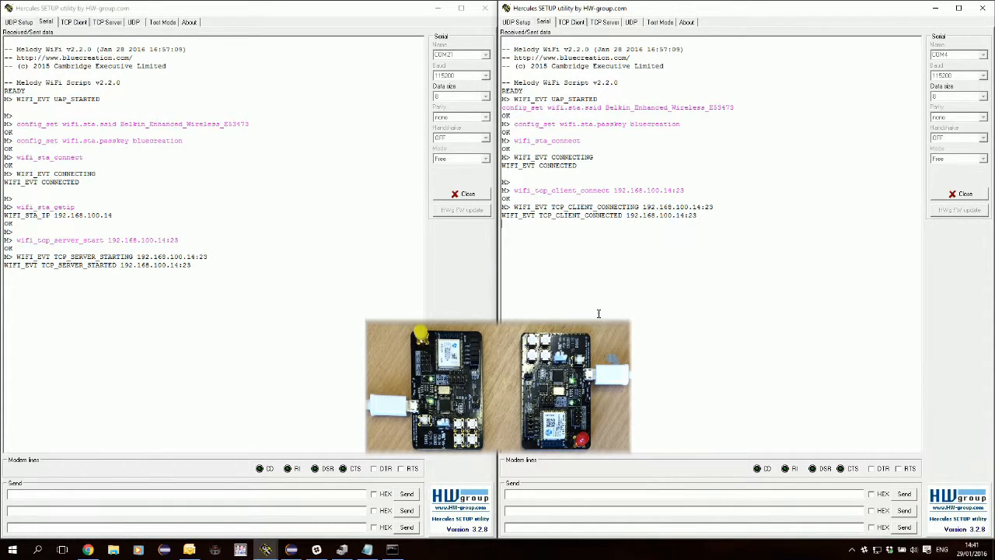
- Send test characters 'qweasaszc' from the client so they echo on the server console
text(qw)
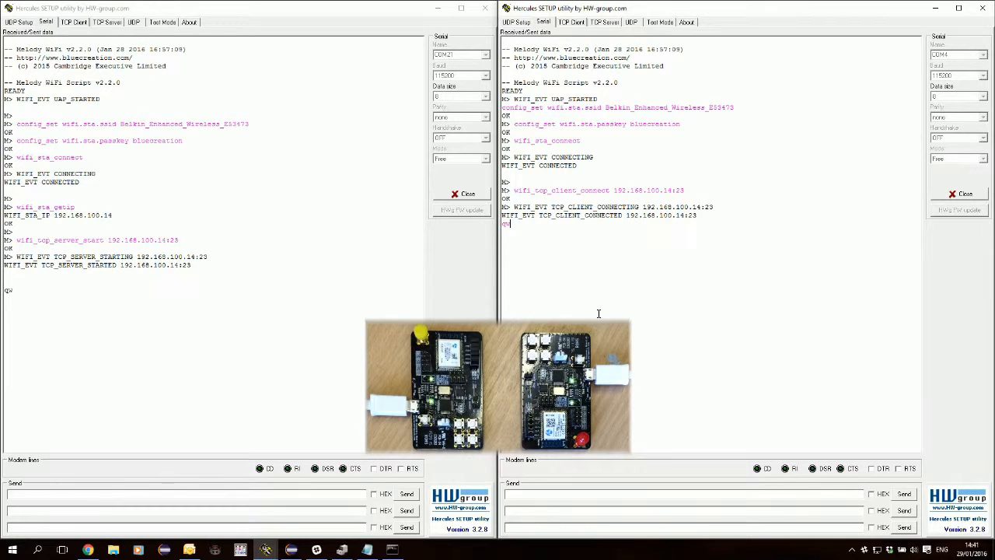
text(qweasaszc)
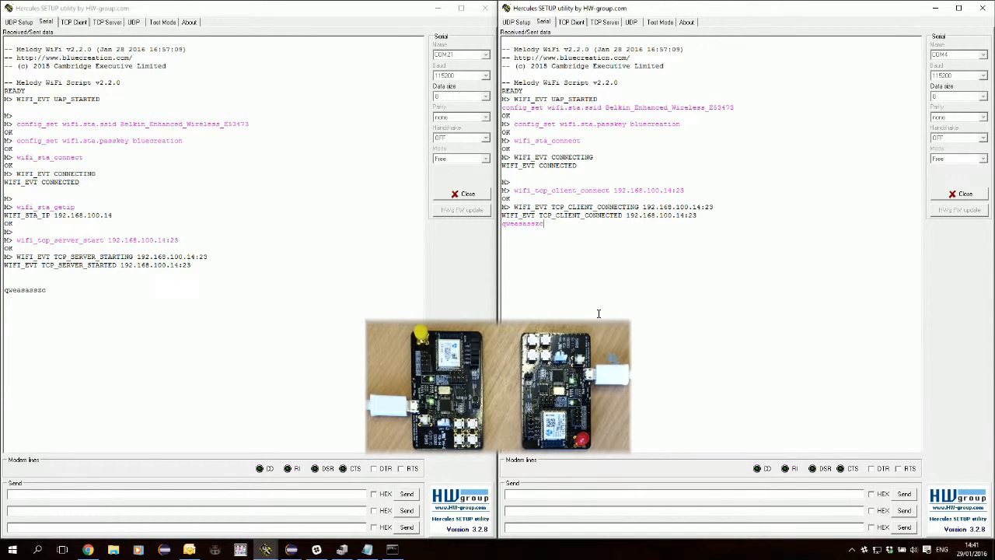